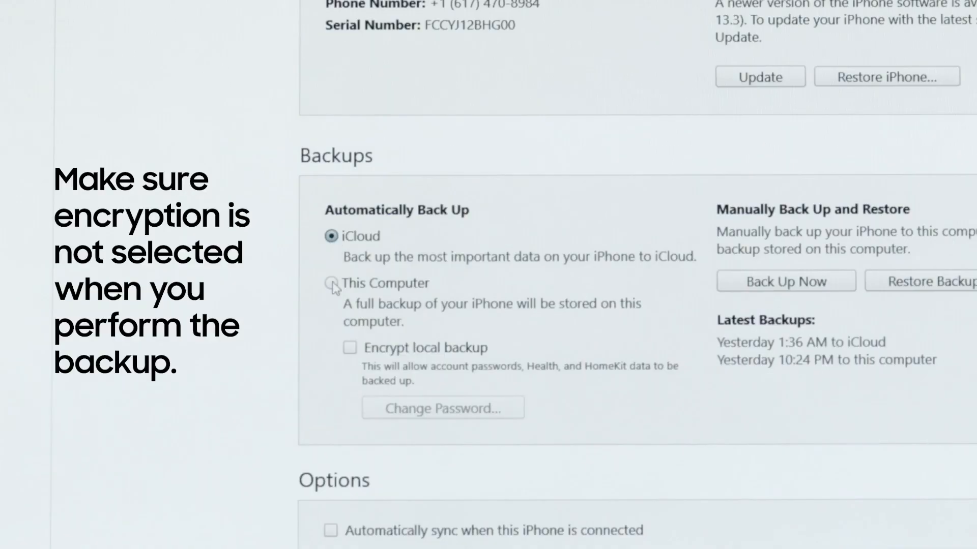
Step: Choose This Computer as the iPhone backup location, leaving Encrypt local backup unchecked
{"action": "left_click", "coordinate": [330, 283]}
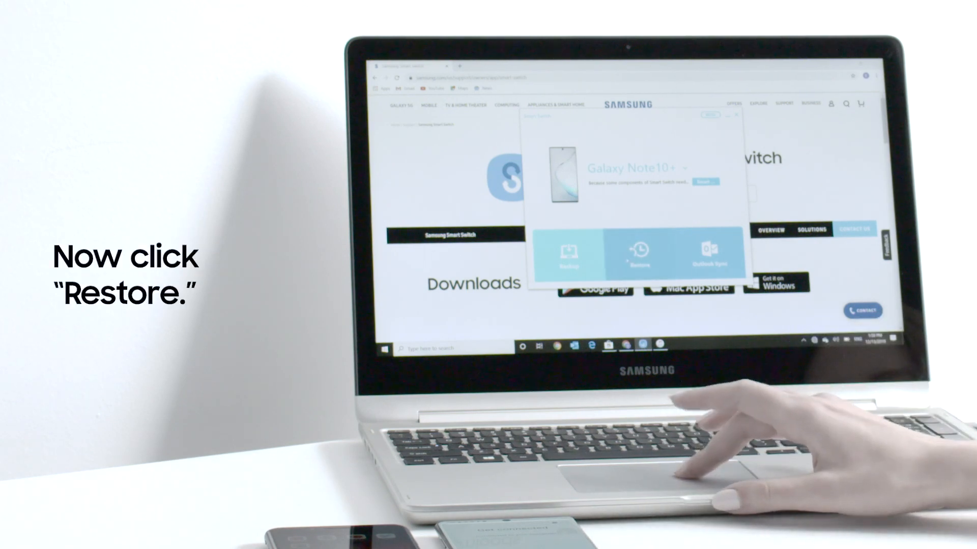
Step: Start Smart Switch's Restore flow for the Galaxy Note10+
{"action": "left_click", "coordinate": [639, 255]}
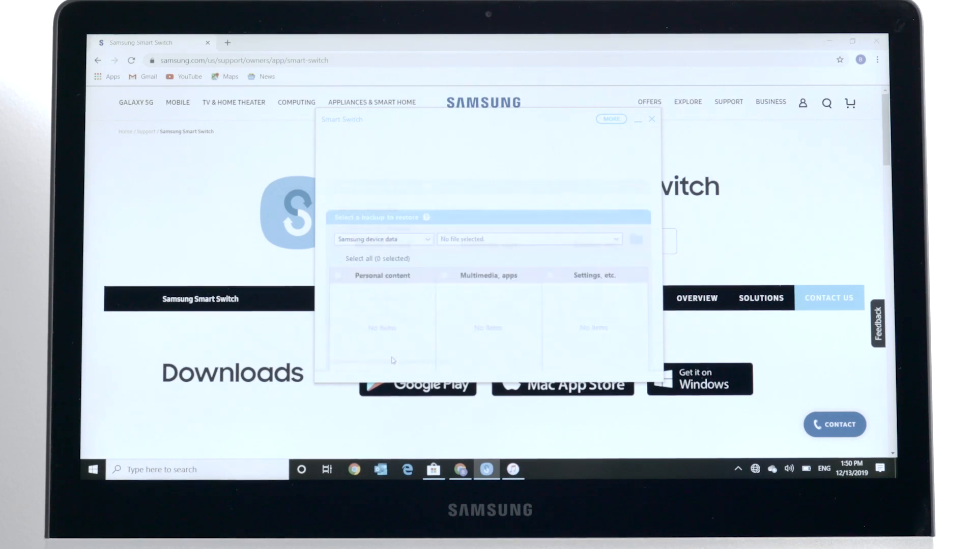
Step: Select iTunes backup data from the backup source dropdown
{"action": "left_click", "coordinate": [383, 239]}
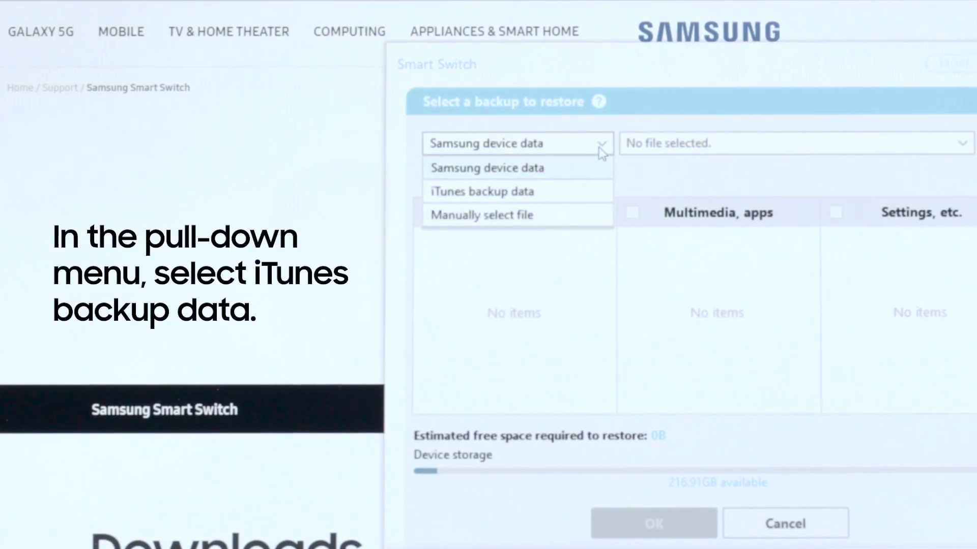
{"action": "left_click", "coordinate": [482, 191]}
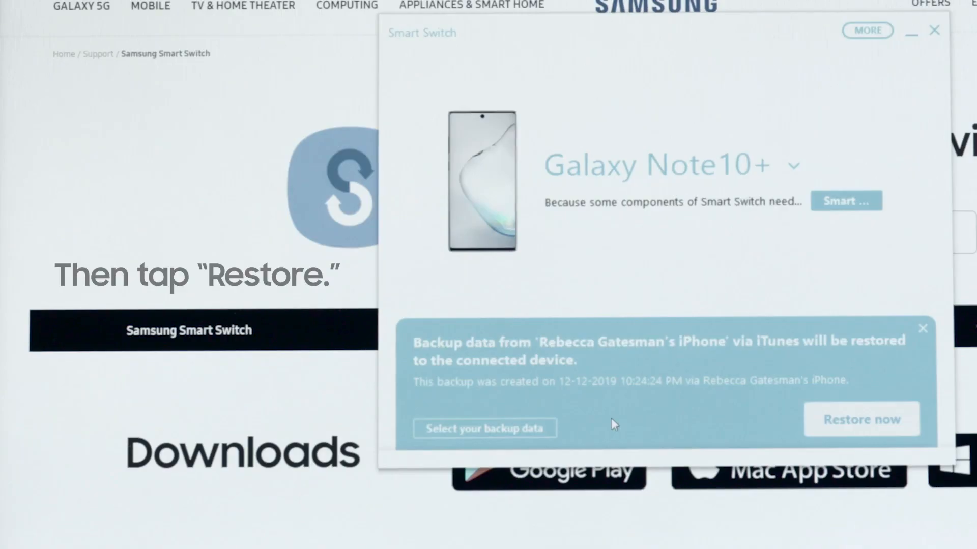
Step: Restore the iTunes backup to the Note10+ and dismiss the completion summary with OK
{"action": "left_click", "coordinate": [861, 419]}
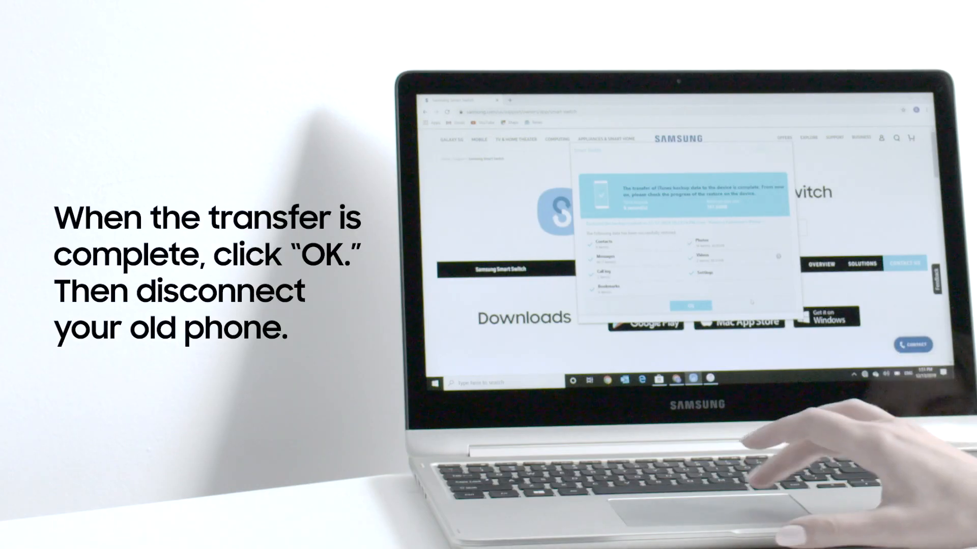
{"action": "left_click", "coordinate": [690, 305]}
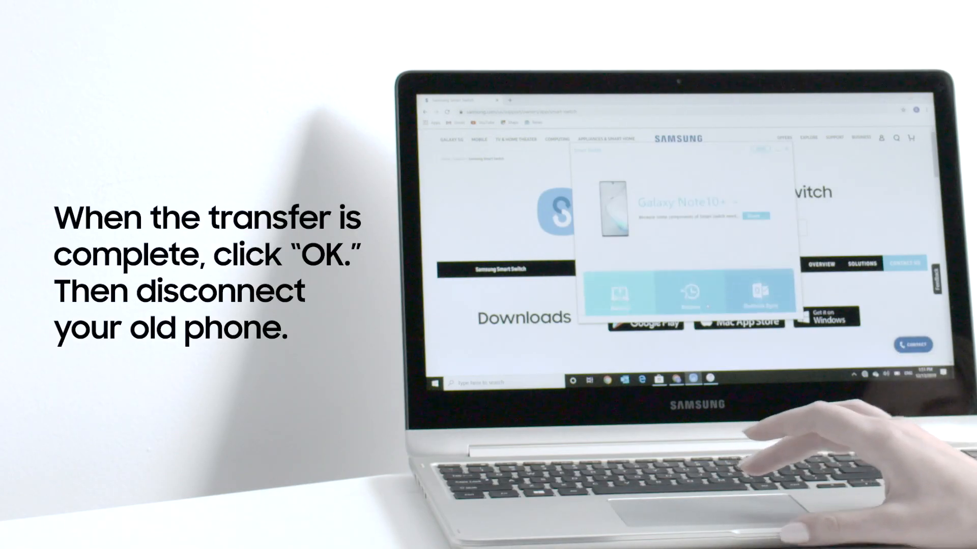